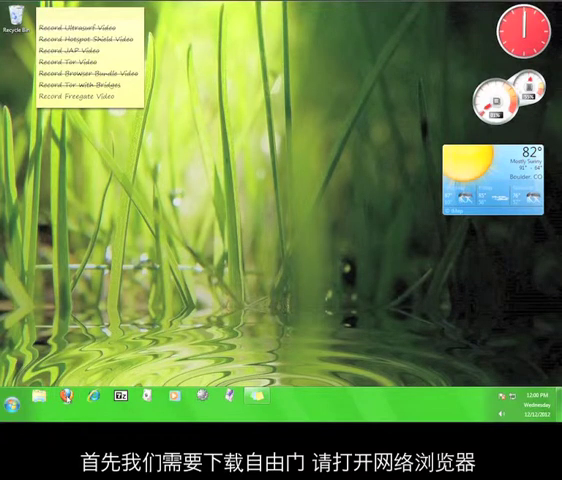
# - Launch Mozilla Firefox from the taskbar
pyautogui.click(75, 399)
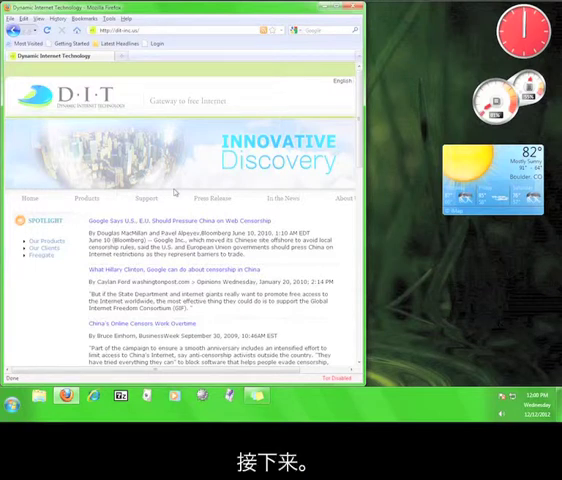
pyautogui.moveTo(172, 196)
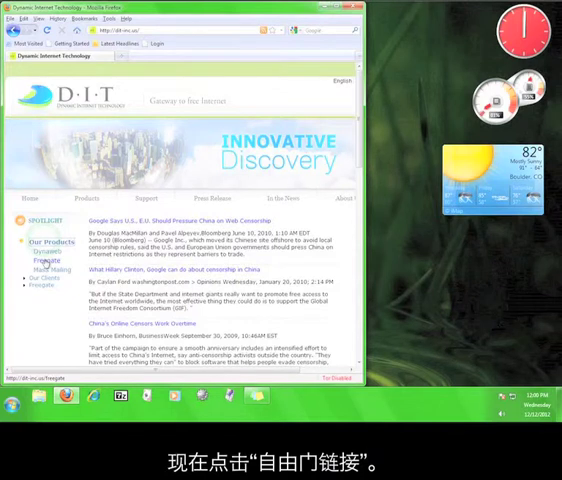
# - Download the Freegate Professional Edition client from the Dynaweb download page and save it
pyautogui.click(46, 263)
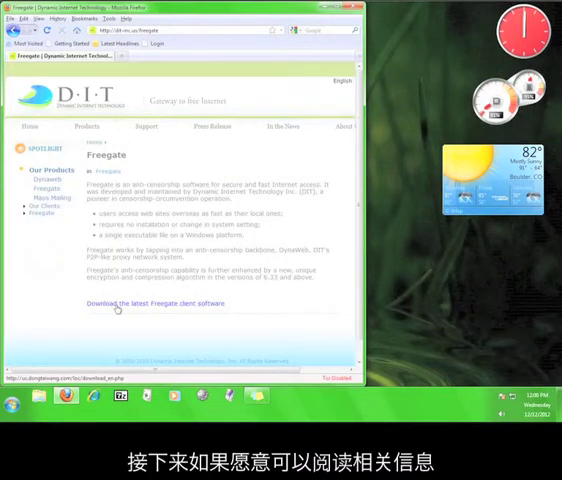
pyautogui.click(118, 303)
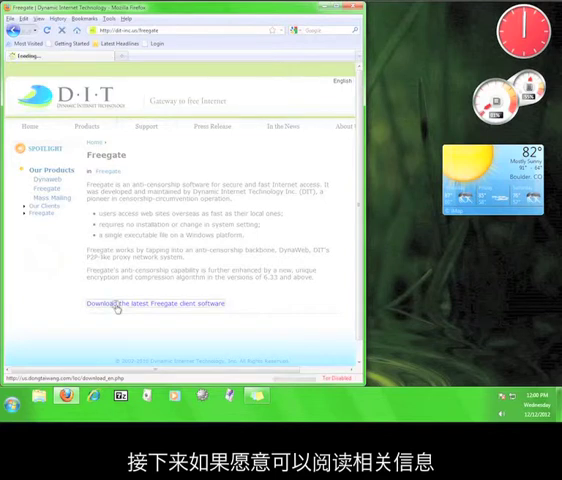
pyautogui.click(154, 303)
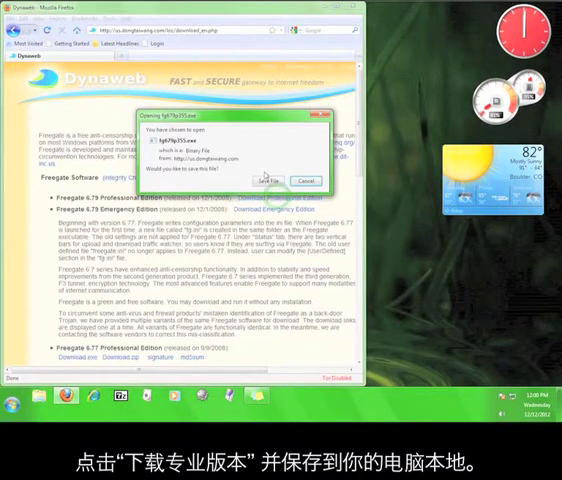
pyautogui.click(267, 181)
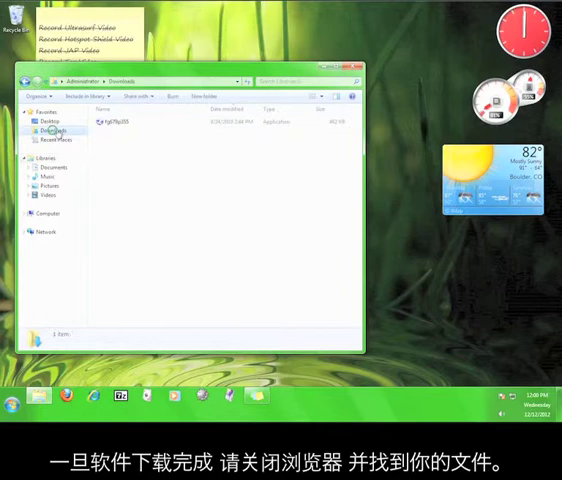
pyautogui.doubleClick(103, 124)
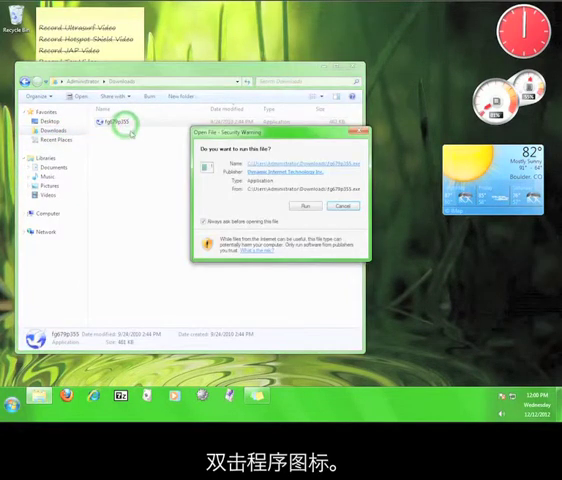
pyautogui.click(311, 205)
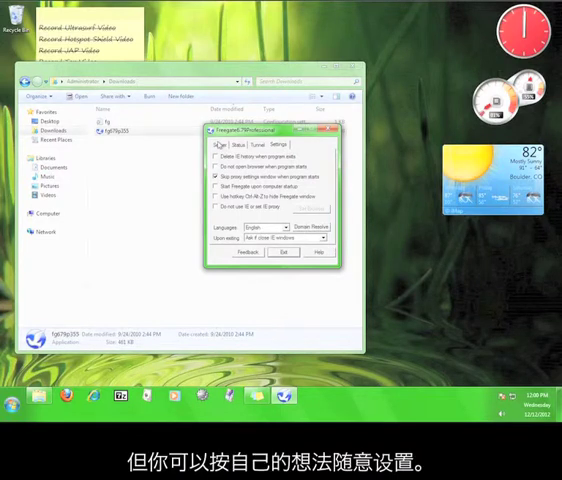
pyautogui.click(214, 146)
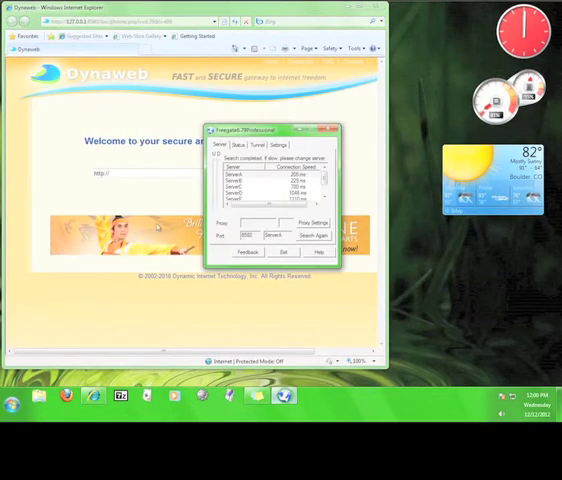
# - In Freegate's Settings tab, pick an option from the Upon exiting dropdown
pyautogui.click(283, 146)
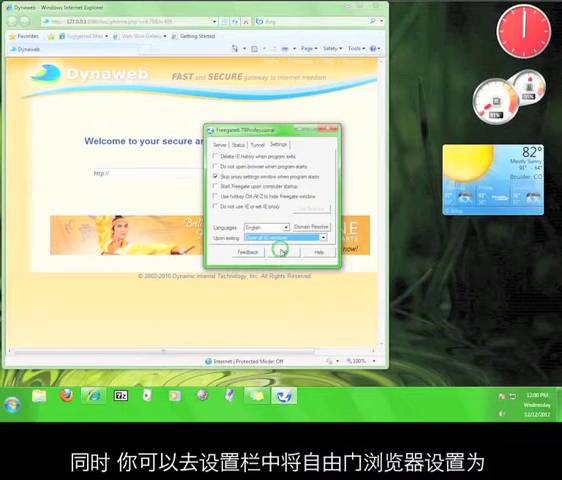
pyautogui.click(216, 160)
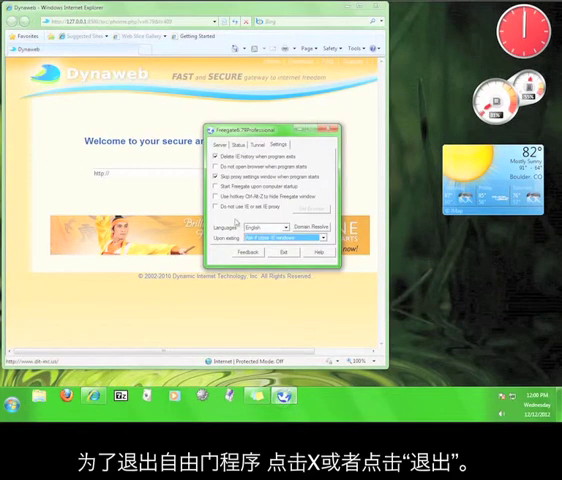
# - Return to the Server tab and exit Freegate
pyautogui.click(221, 146)
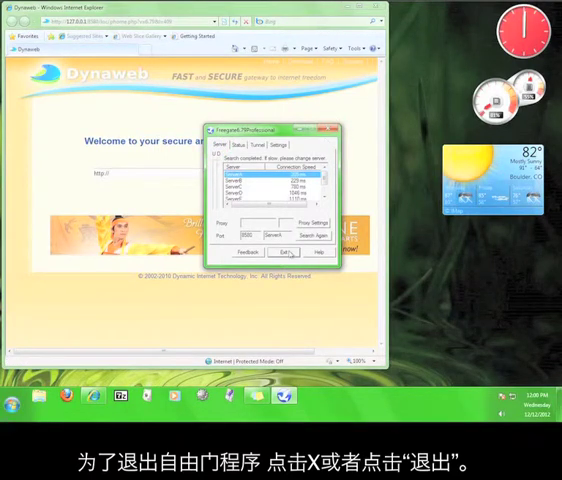
pyautogui.click(285, 252)
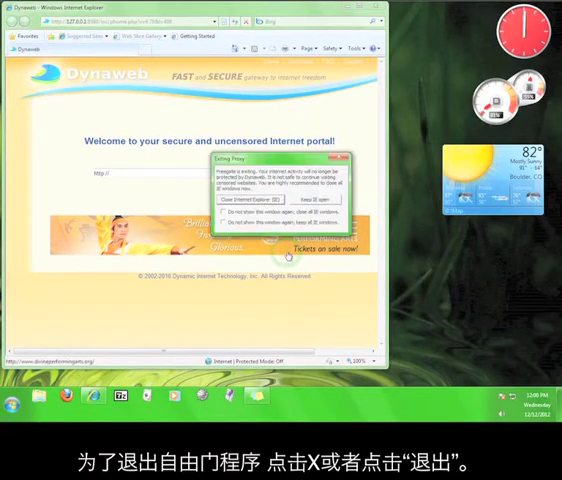